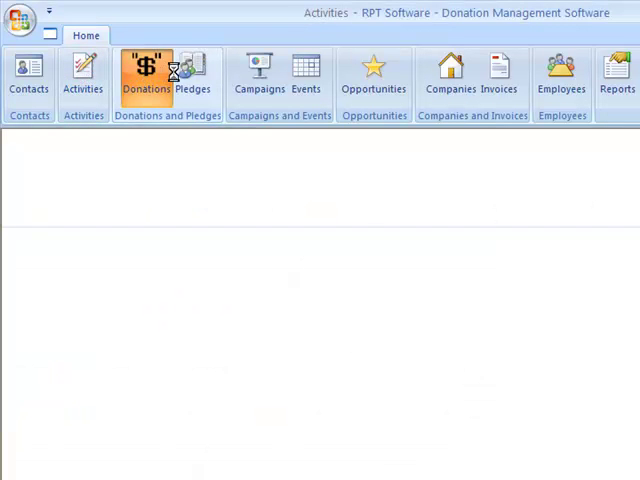
Bring up the Pledges, Campaigns, Events, Invoices and Employees lists, then return to Contacts
click(192, 70)
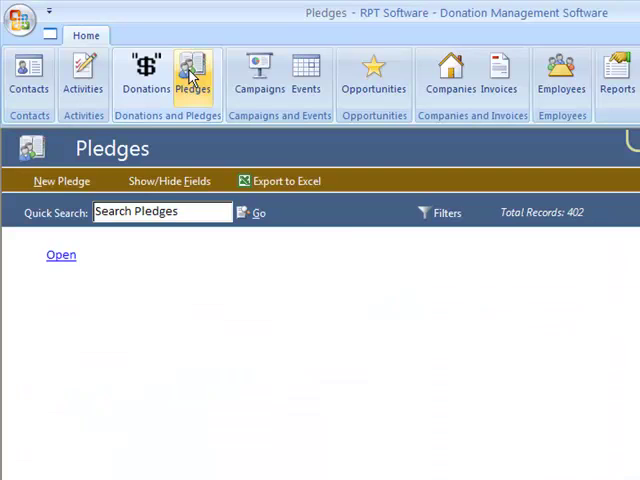
click(258, 76)
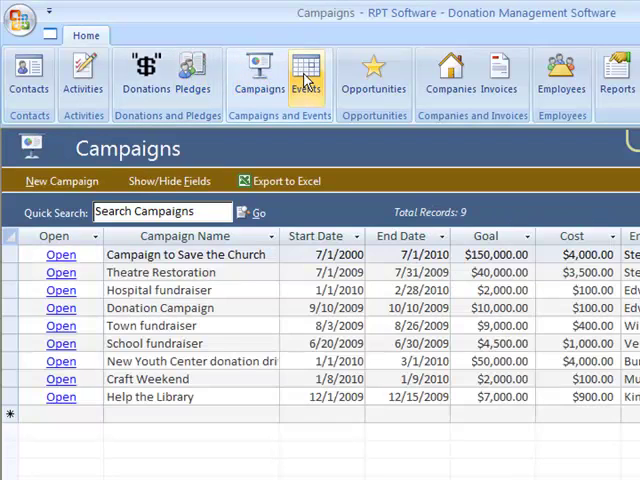
click(306, 76)
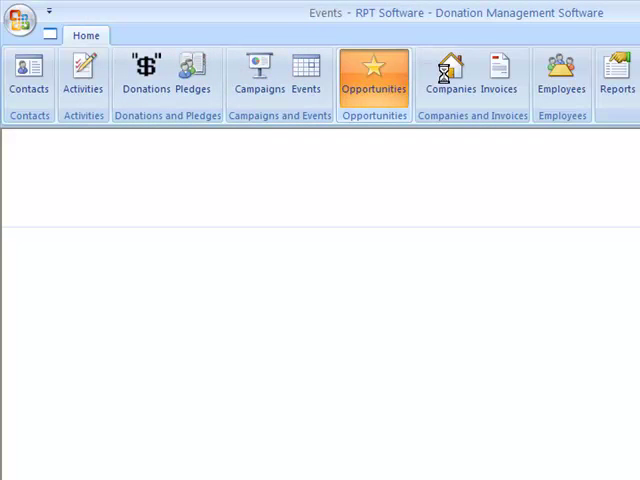
click(498, 76)
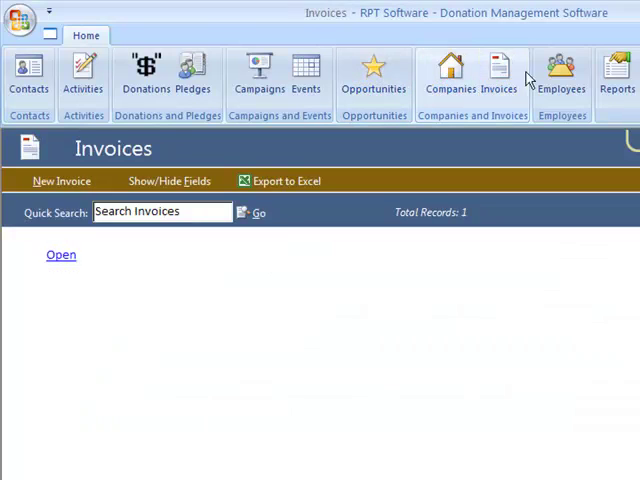
click(560, 76)
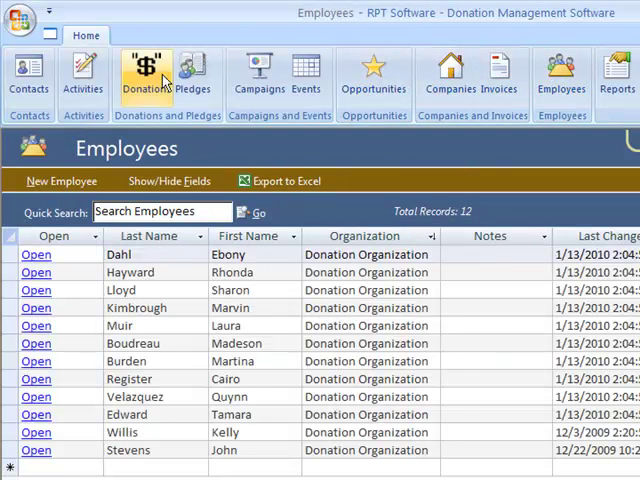
click(28, 76)
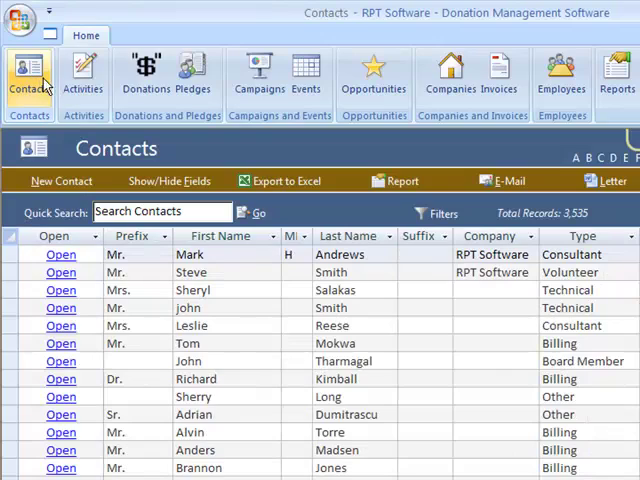
mouse_move(30, 76)
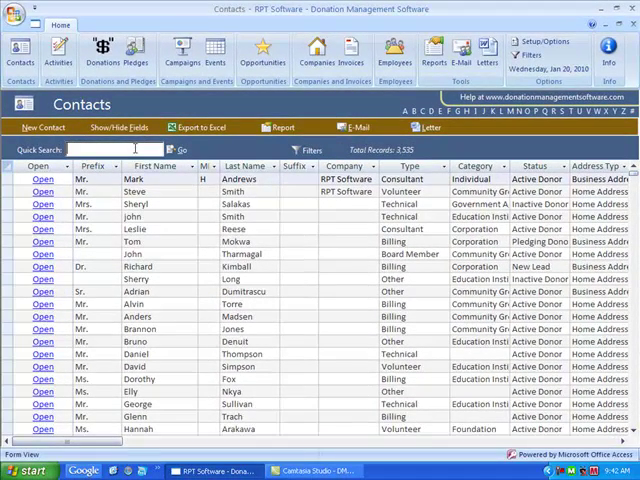
Quick-search contacts for 'steve' and narrow the list by last-name letters C and G
text(ste)
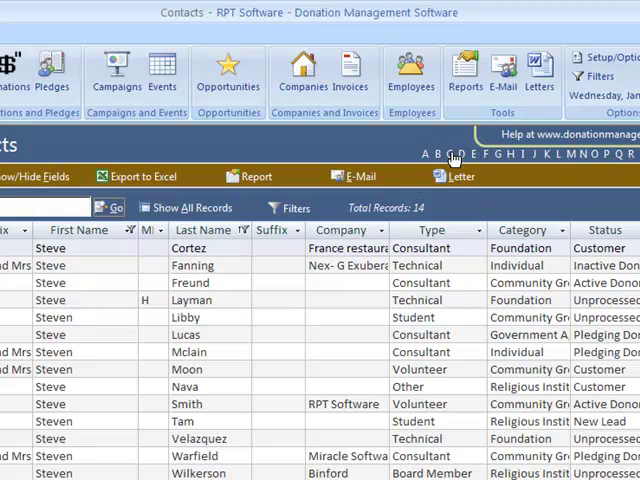
click(192, 208)
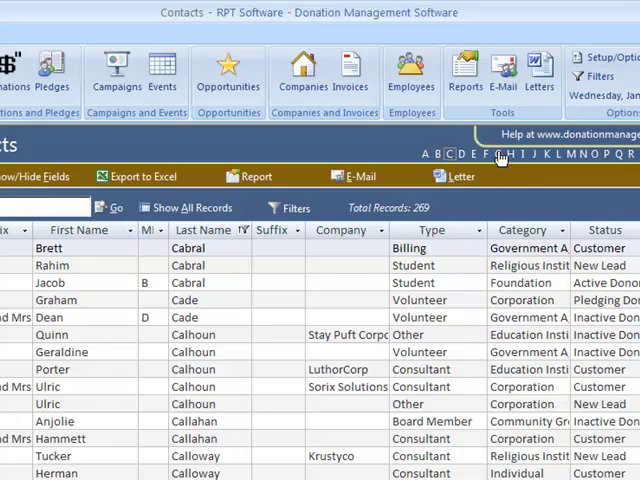
click(496, 154)
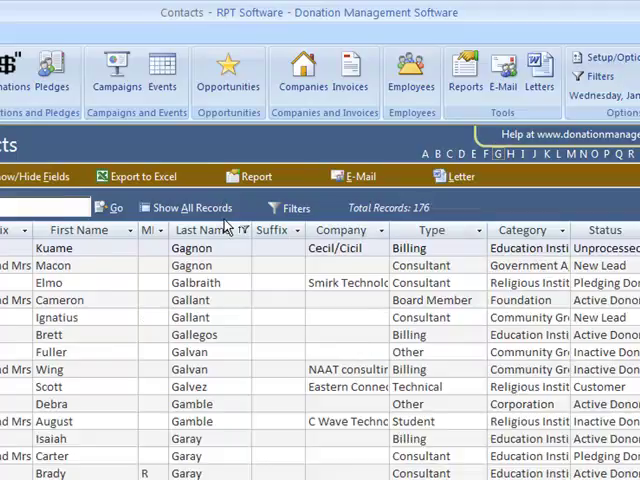
text(steve)
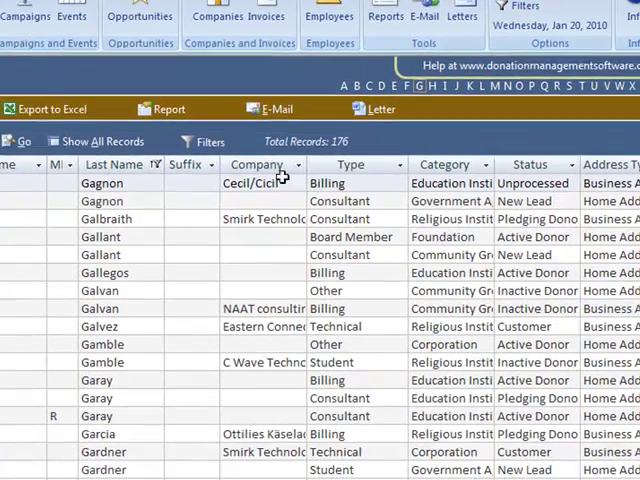
Filter the Type column to Billing and Board Member contacts only
click(400, 164)
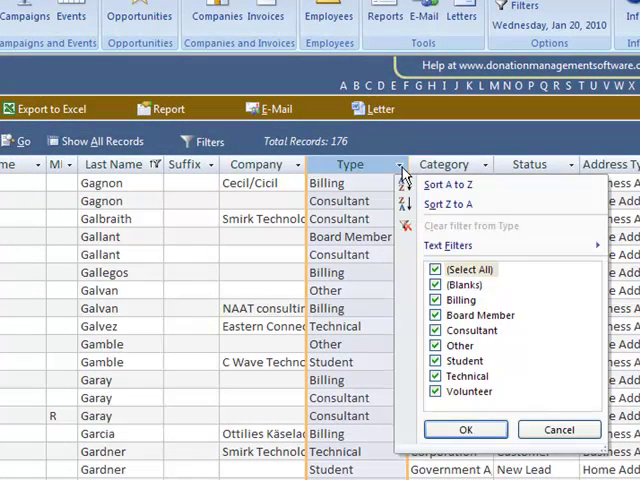
click(436, 268)
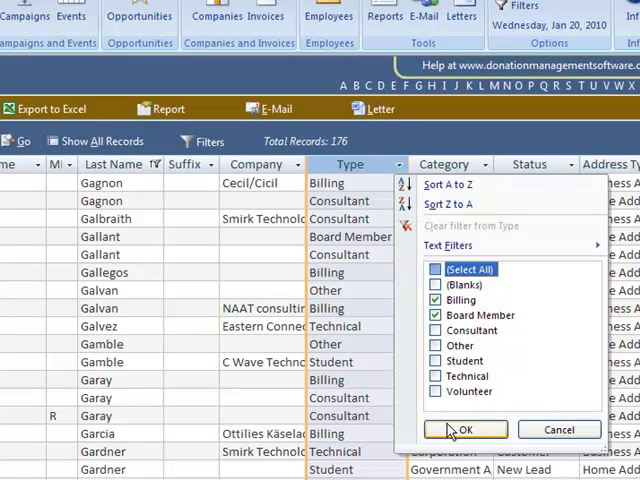
click(464, 428)
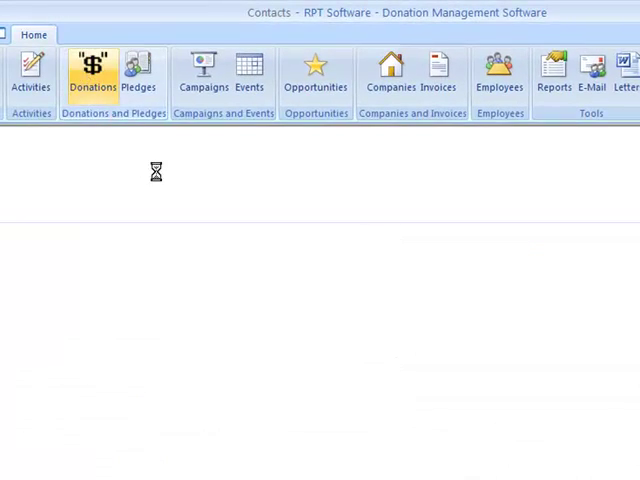
Filter Donations to amounts of at least 400, then return to the Contacts list
click(92, 70)
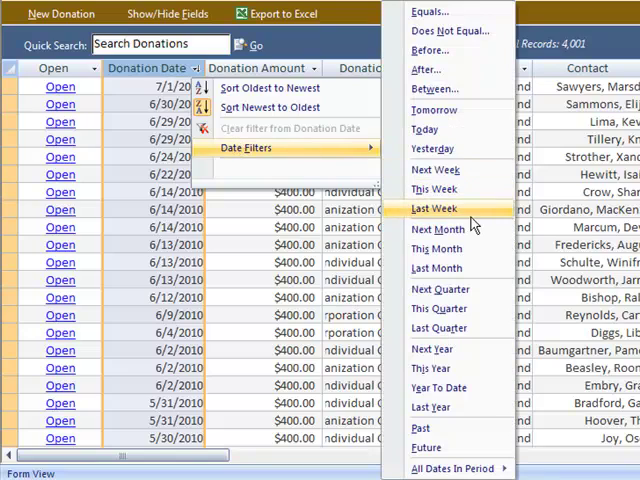
click(434, 208)
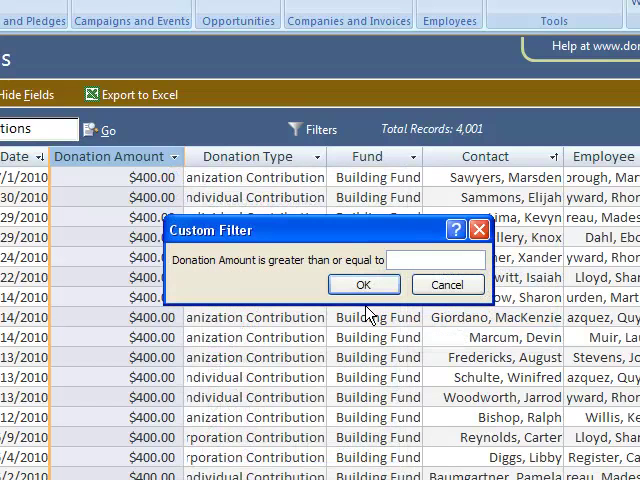
text(400)
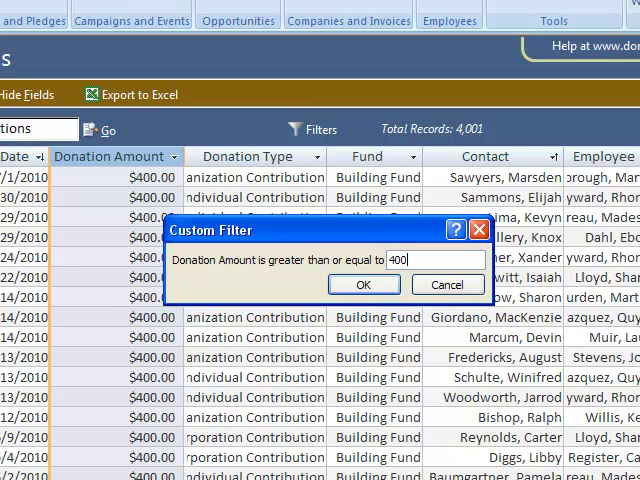
click(364, 284)
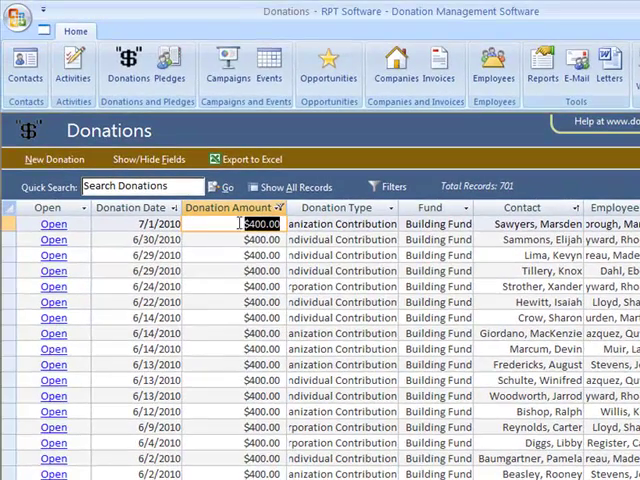
click(24, 64)
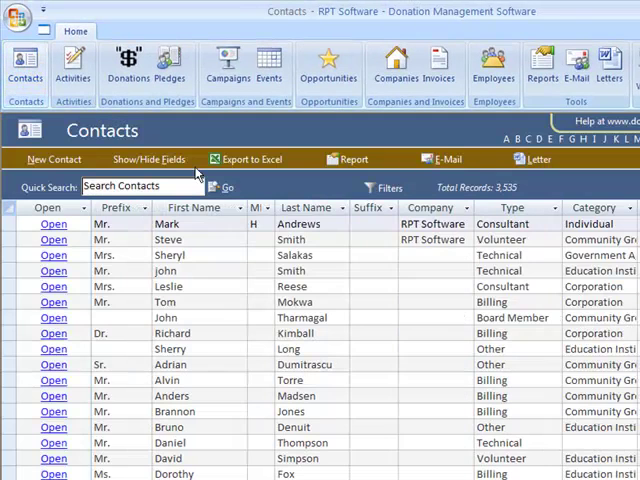
mouse_move(224, 200)
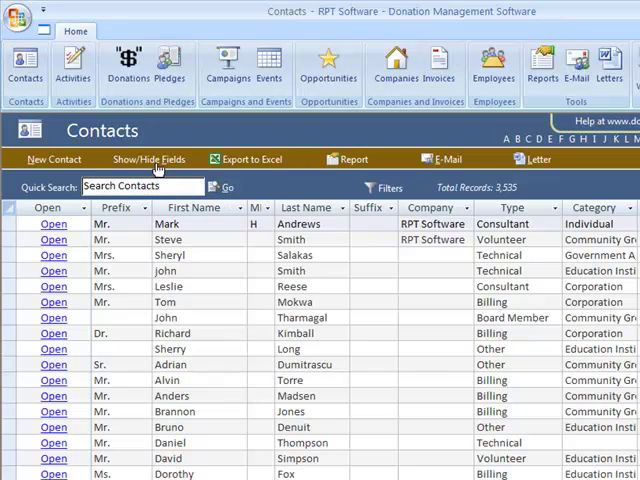
click(148, 160)
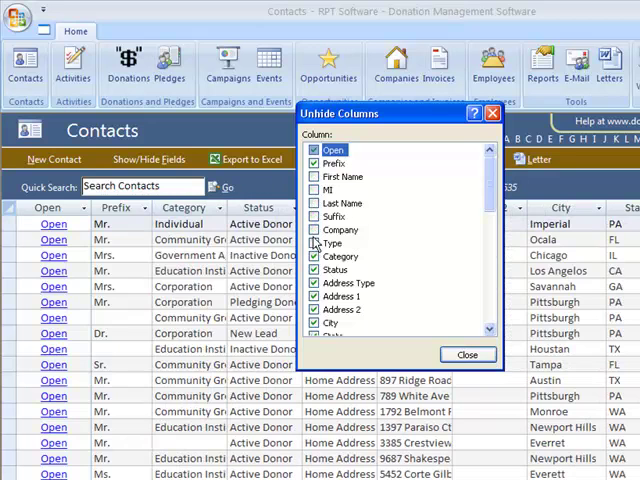
click(316, 176)
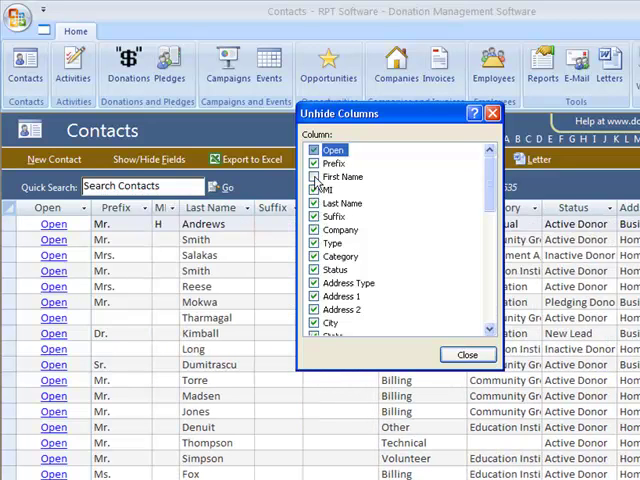
click(468, 354)
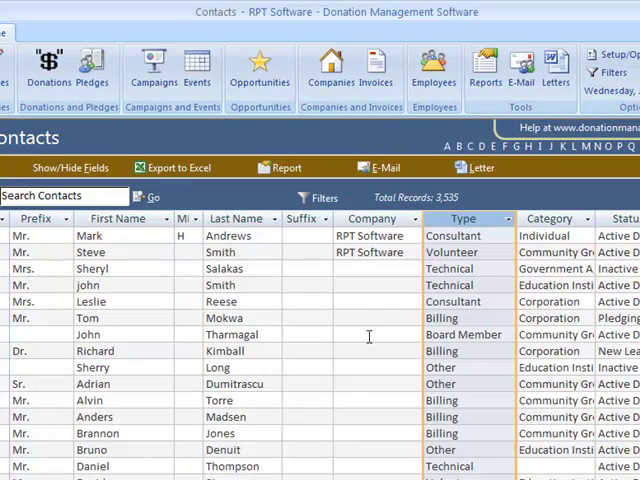
mouse_move(284, 210)
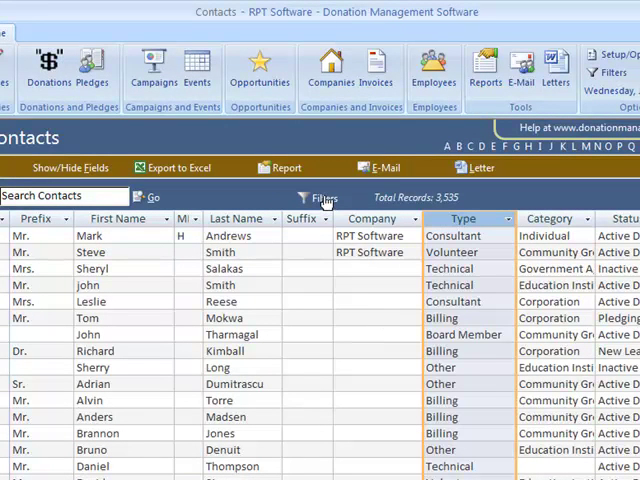
Apply the saved Sample Filter showing donors over $1,000
click(322, 196)
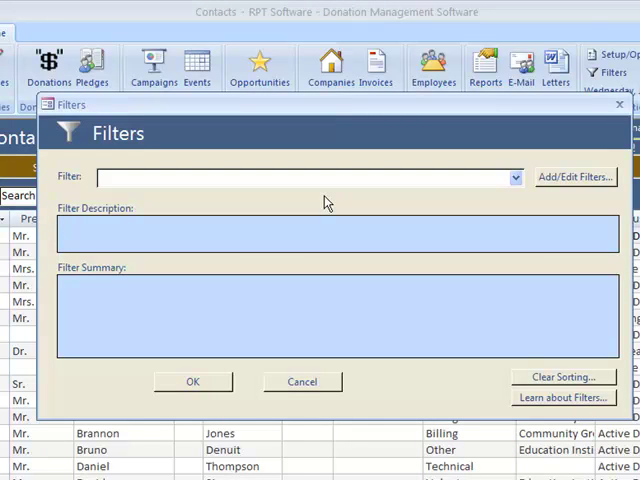
mouse_move(452, 196)
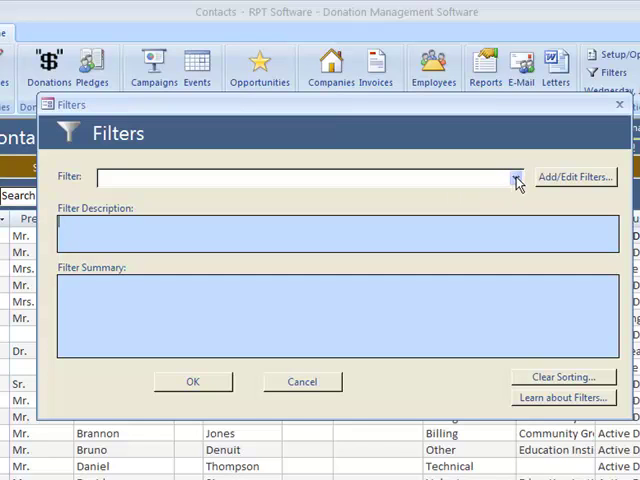
click(516, 176)
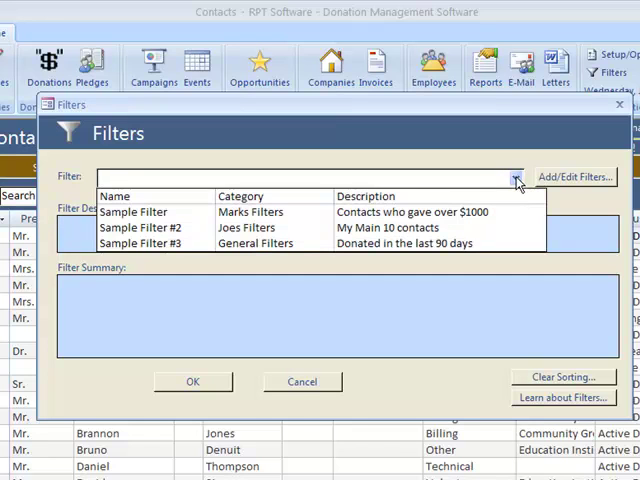
click(136, 212)
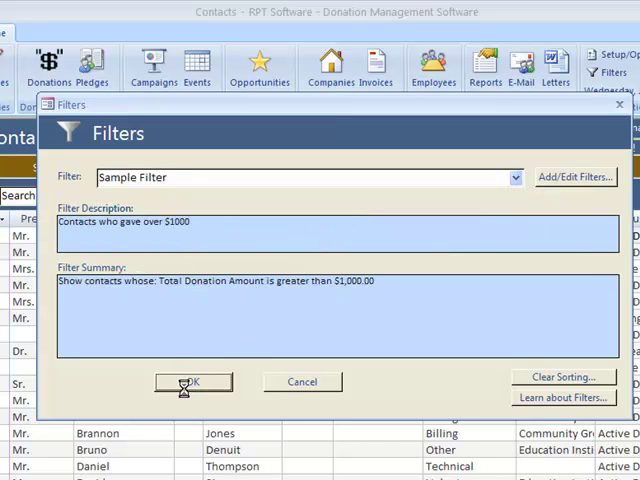
click(192, 380)
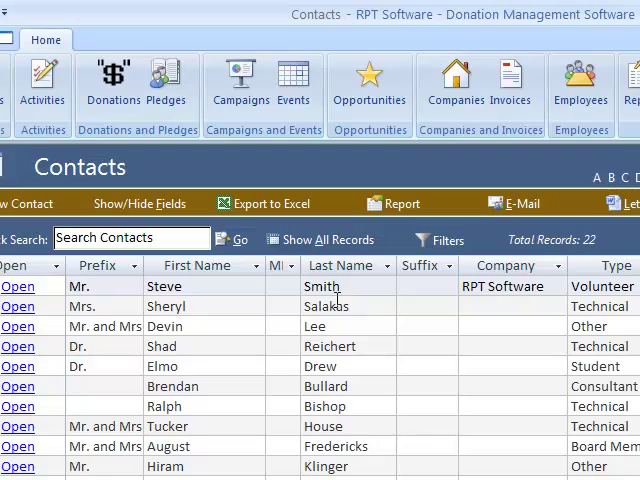
Apply Sample Filter #2 (My Main 10 contacts), then clear the filter again
click(446, 240)
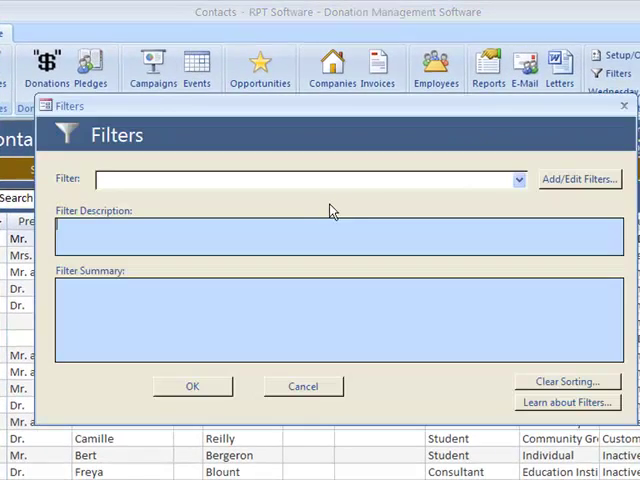
click(518, 180)
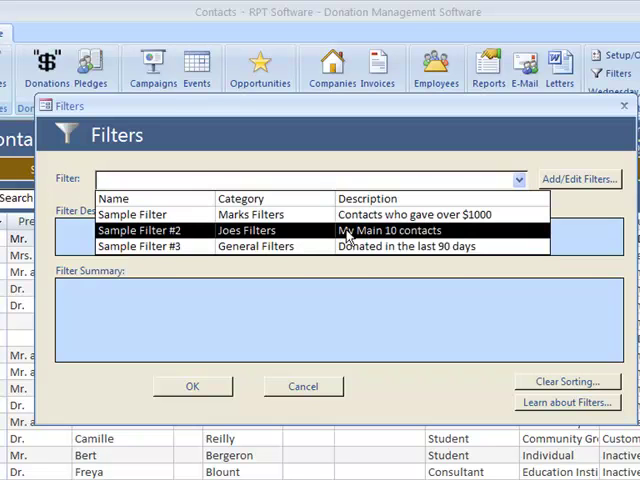
click(150, 230)
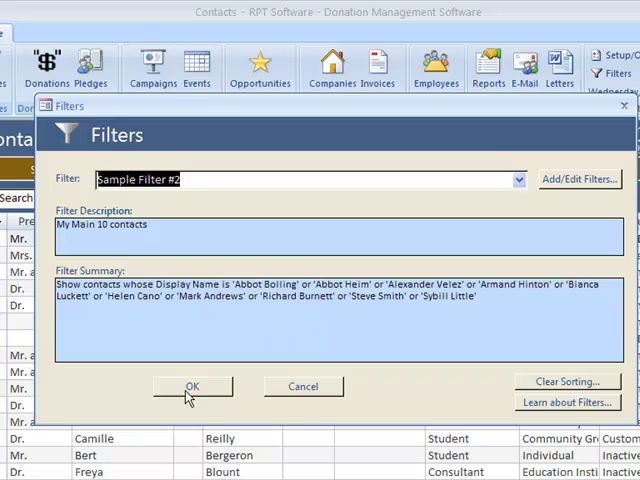
click(192, 388)
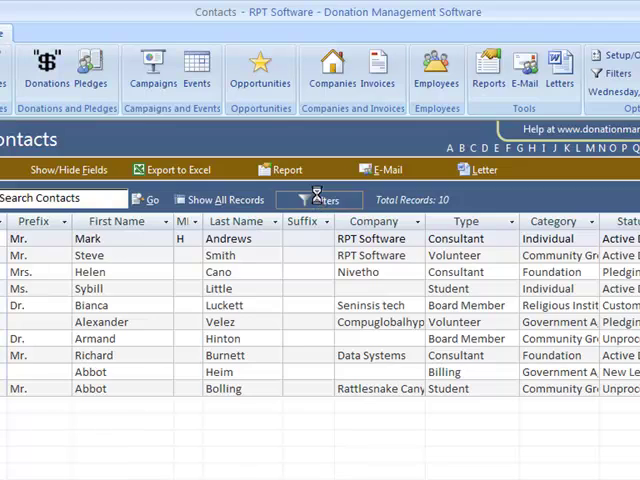
click(318, 200)
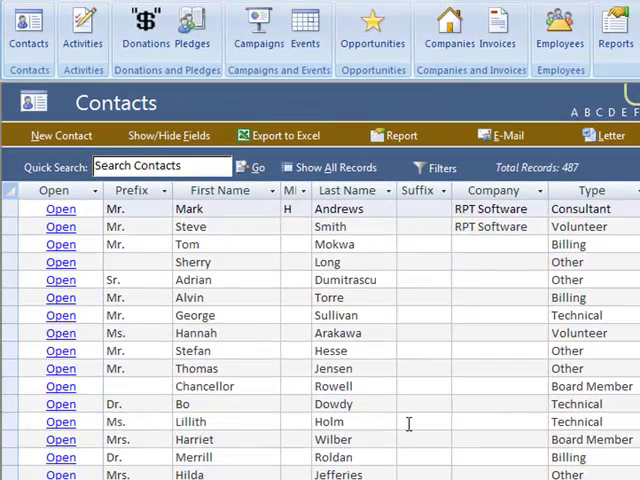
mouse_move(388, 126)
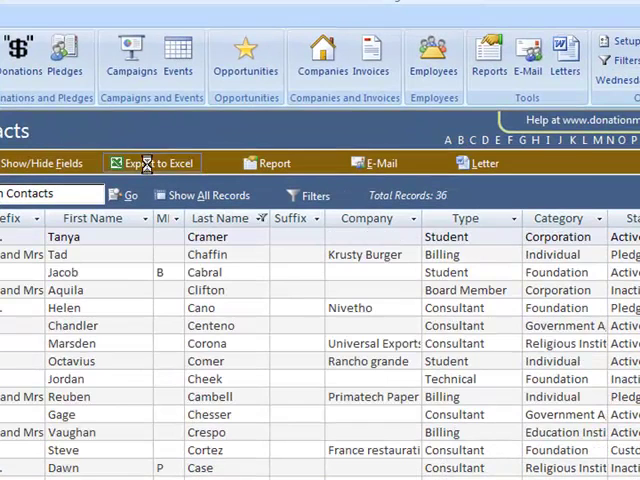
Export hand-picked contacts to C:\RPTSoftware\Contact_Export.xls
click(152, 162)
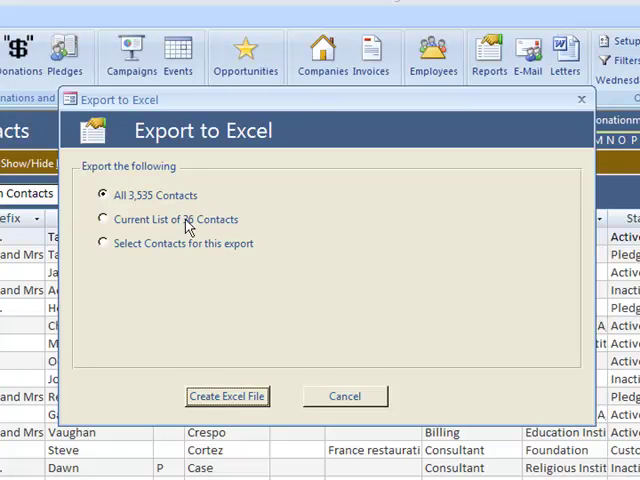
click(104, 244)
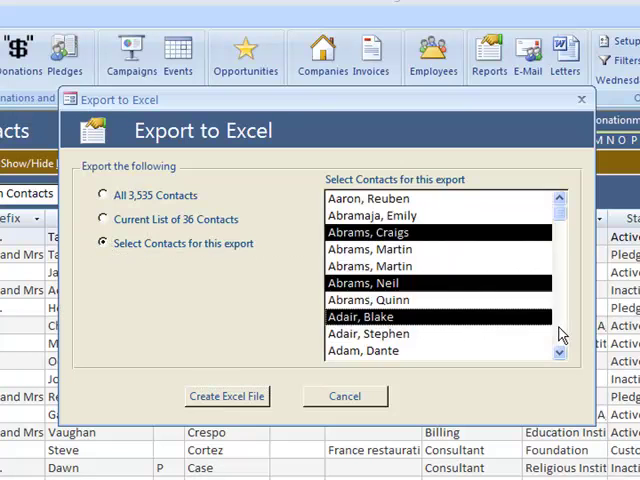
scroll(down, 3)
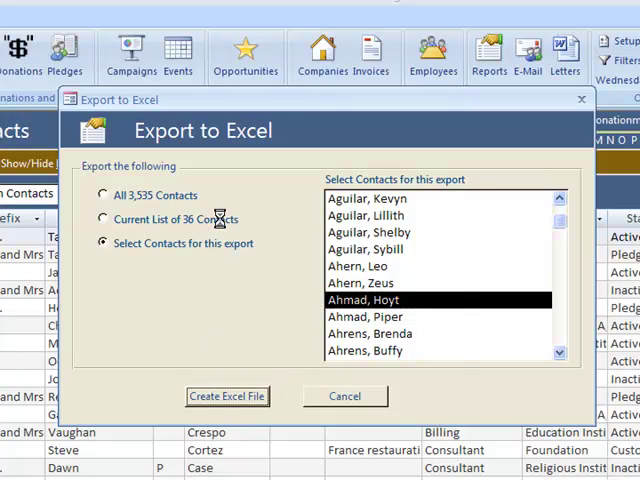
click(228, 396)
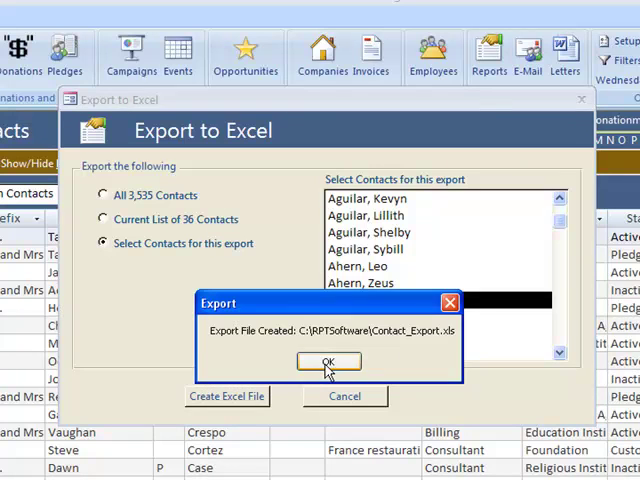
click(328, 360)
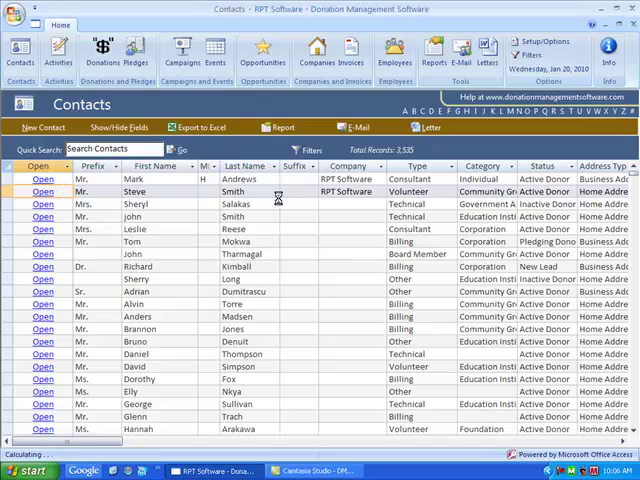
click(42, 192)
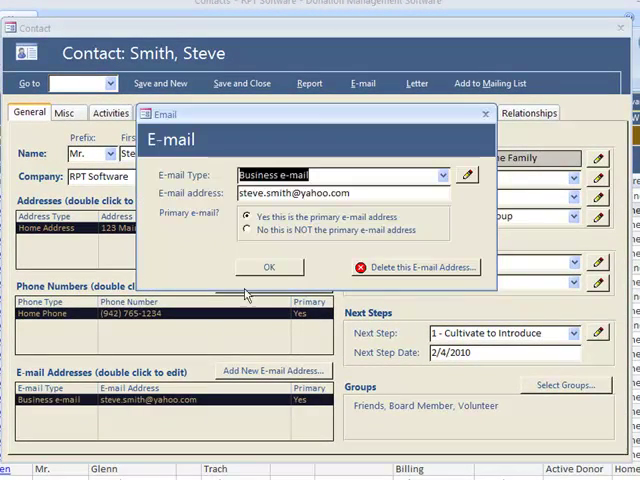
click(268, 268)
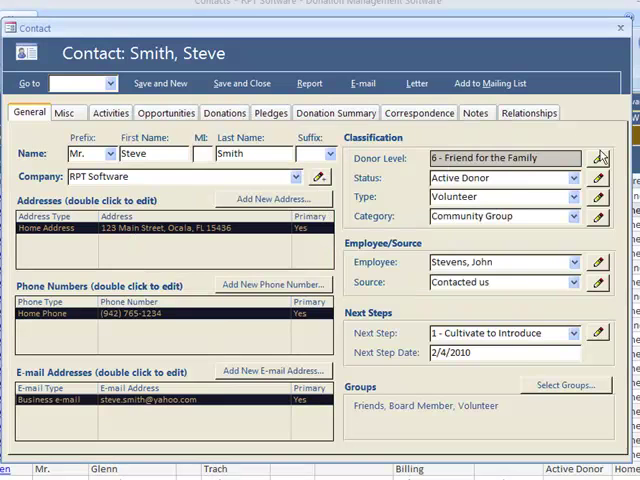
click(600, 158)
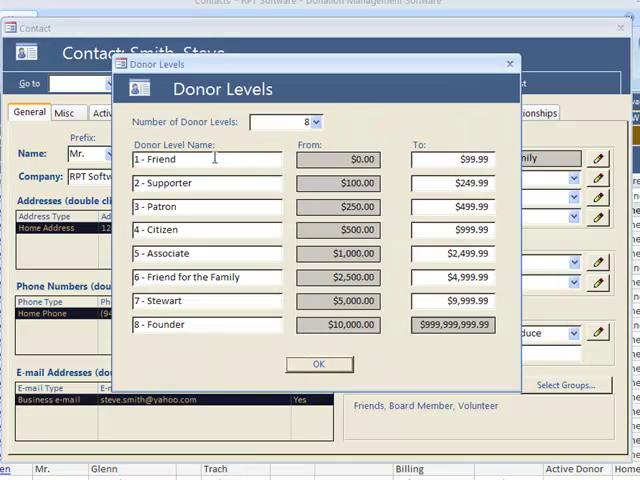
click(320, 364)
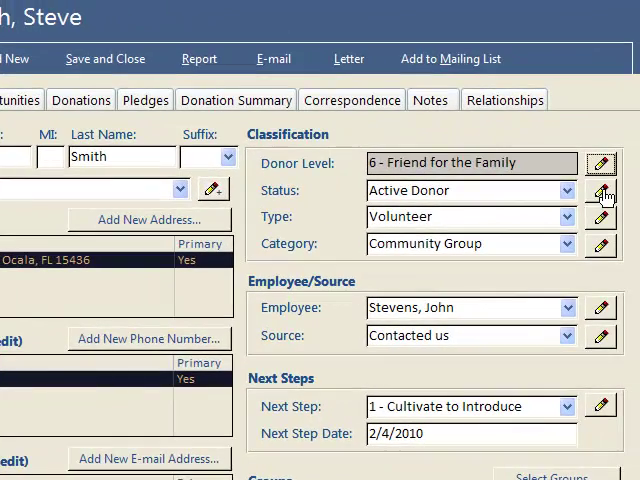
click(600, 190)
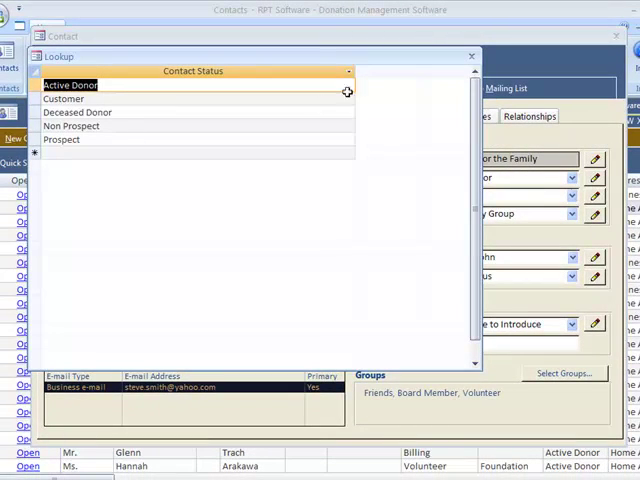
click(70, 84)
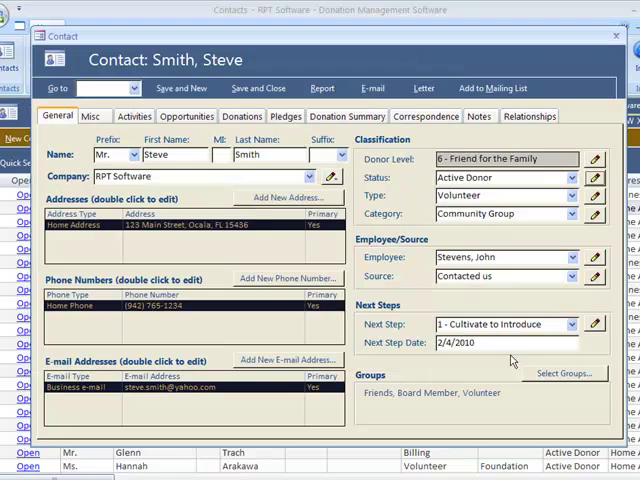
click(564, 372)
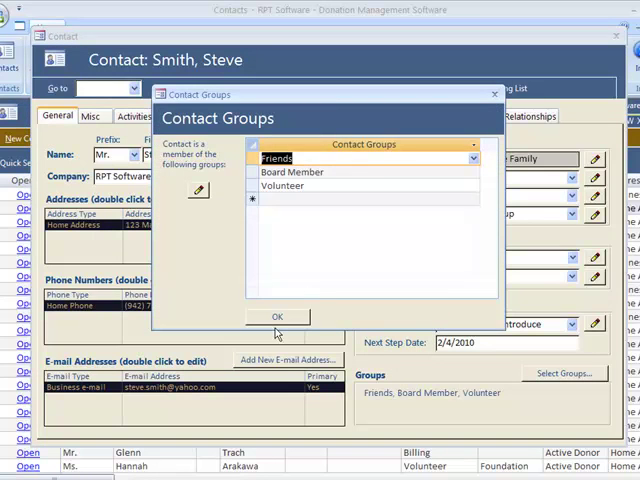
click(276, 316)
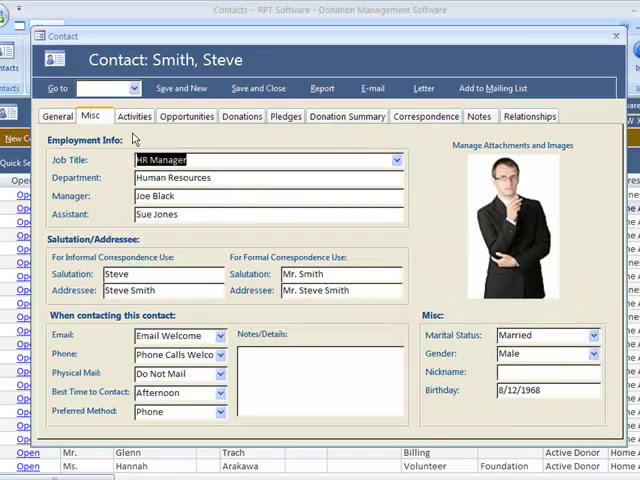
mouse_move(284, 342)
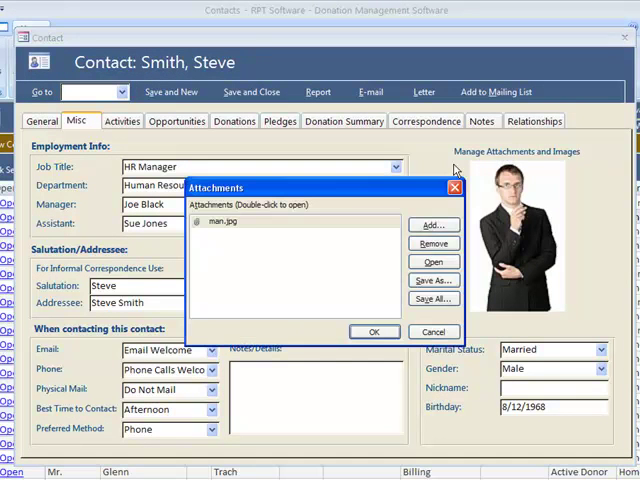
mouse_move(374, 332)
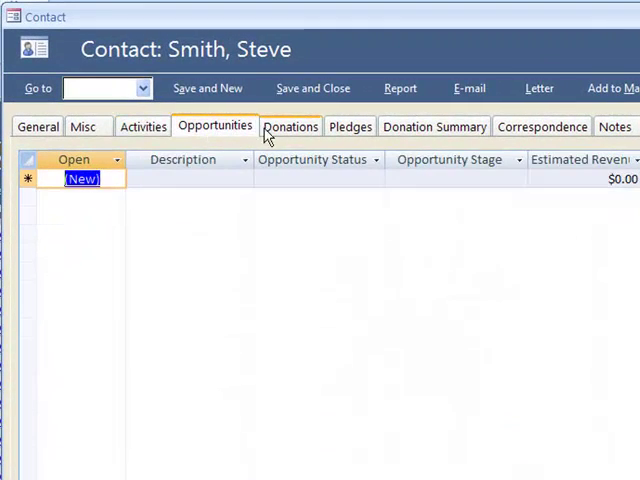
click(350, 126)
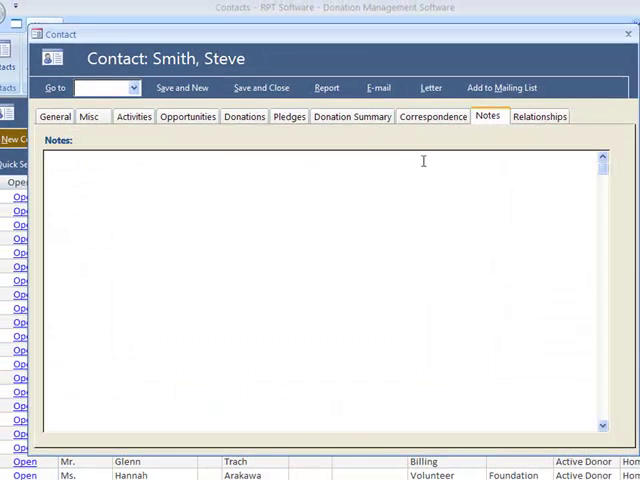
click(540, 116)
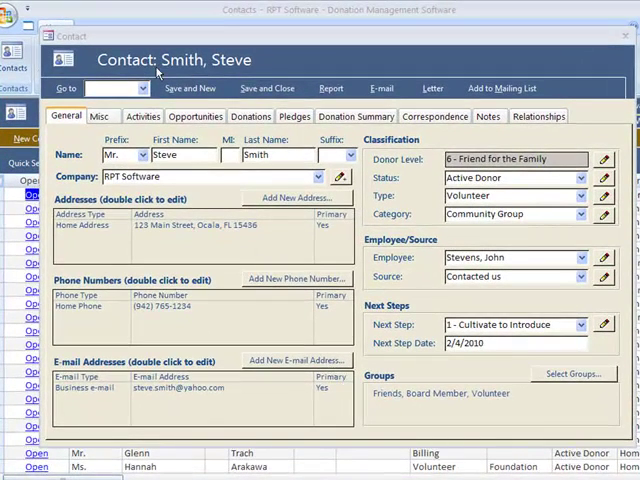
click(250, 116)
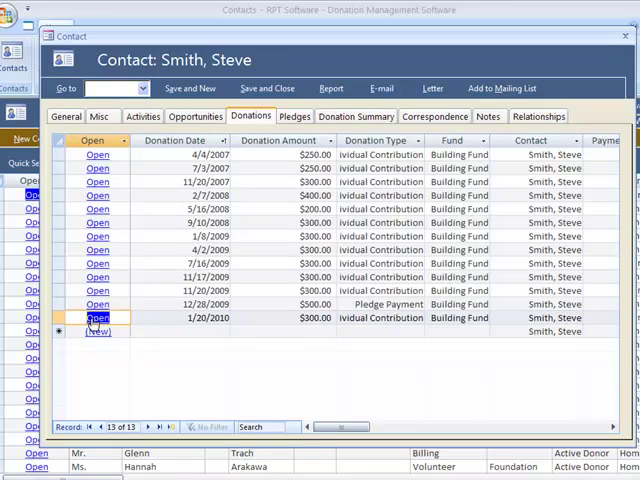
click(96, 318)
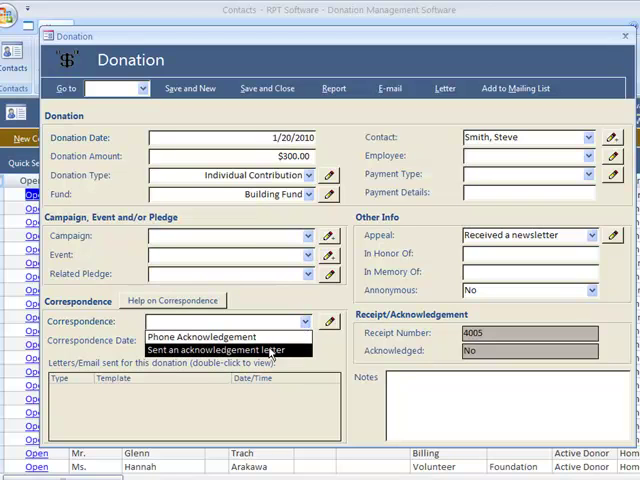
mouse_move(200, 336)
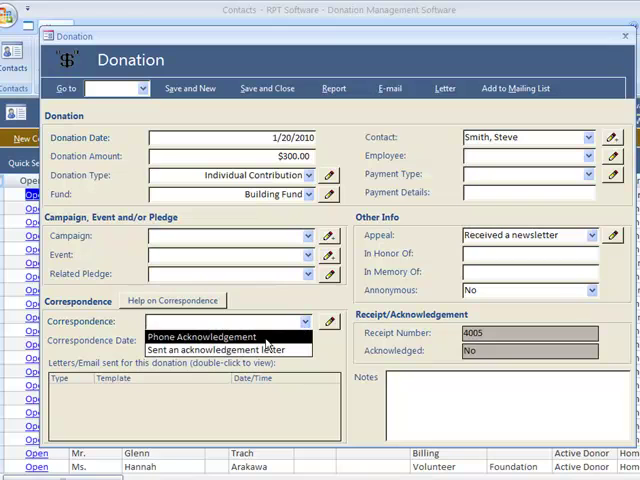
click(200, 336)
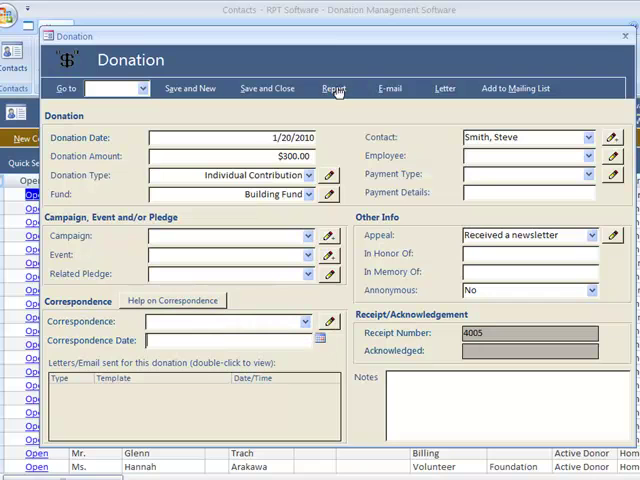
Merge a Donation Acknowledgement (Sample) letter to Word, logging it against the donation
click(444, 88)
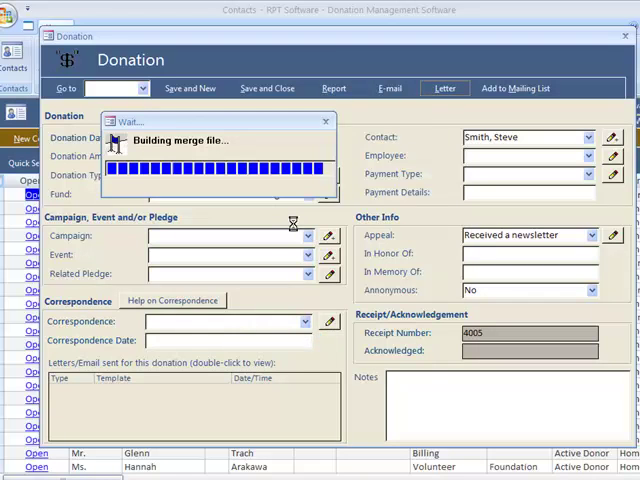
click(444, 88)
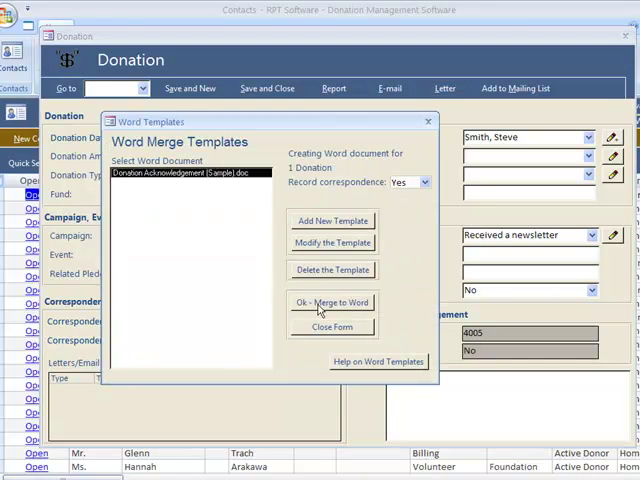
click(332, 302)
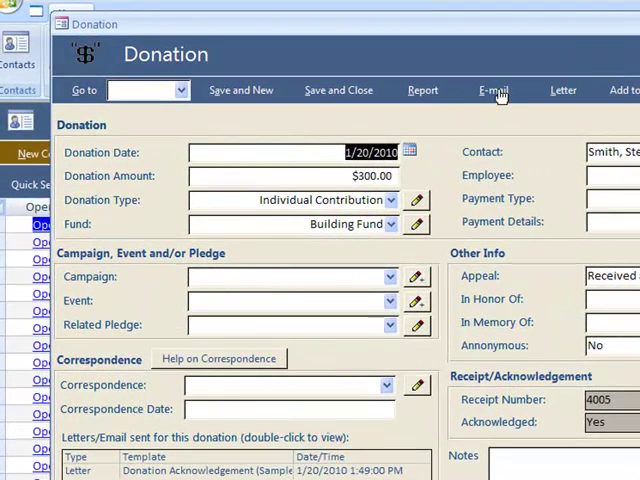
click(492, 90)
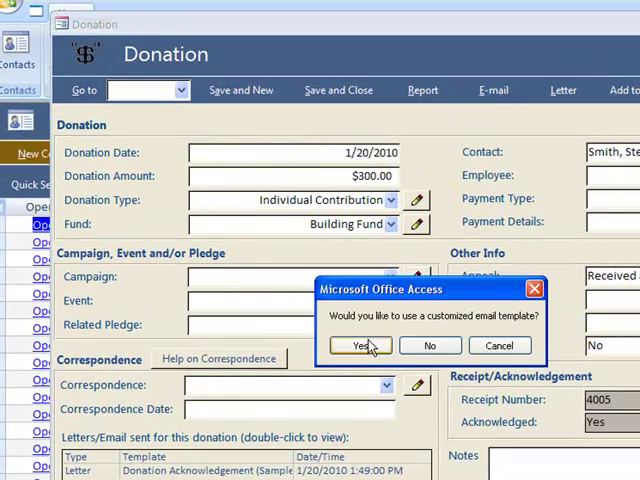
click(356, 344)
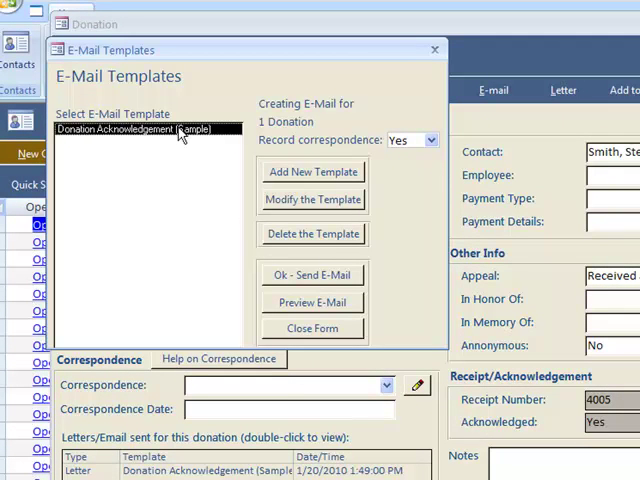
mouse_move(304, 310)
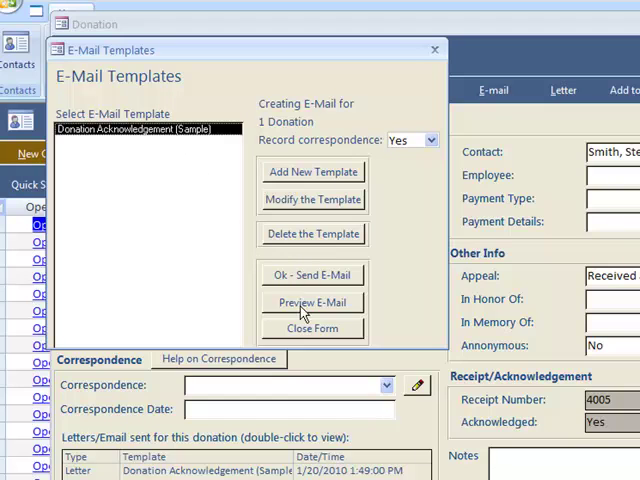
click(312, 302)
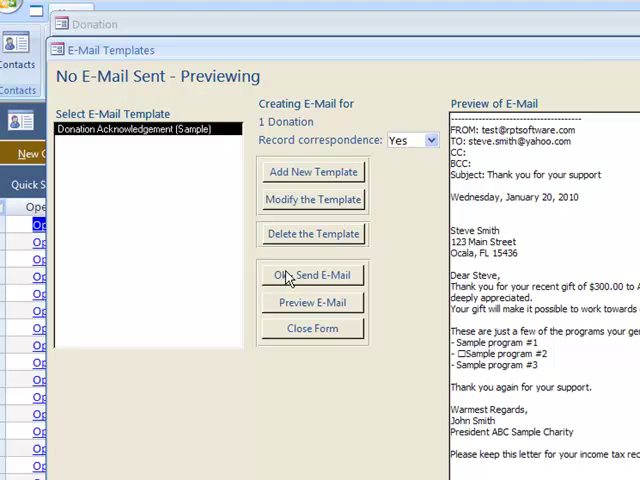
click(312, 276)
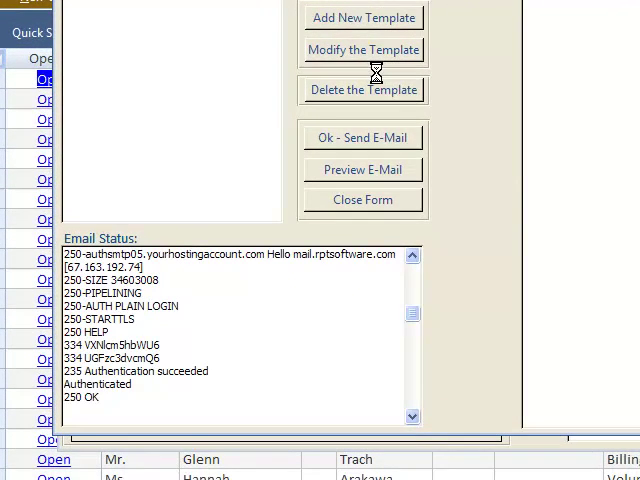
click(364, 136)
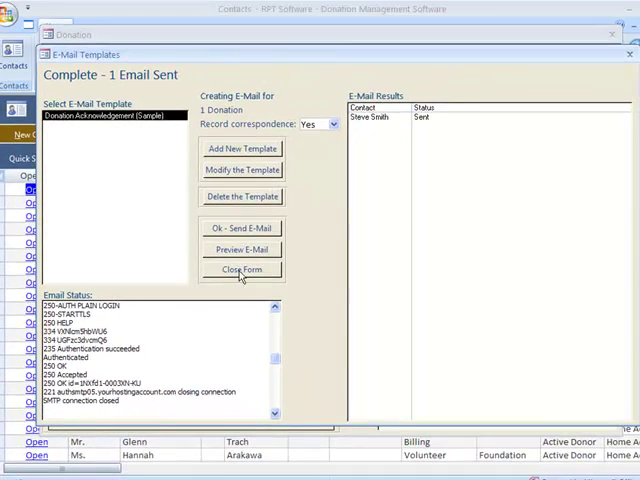
click(240, 268)
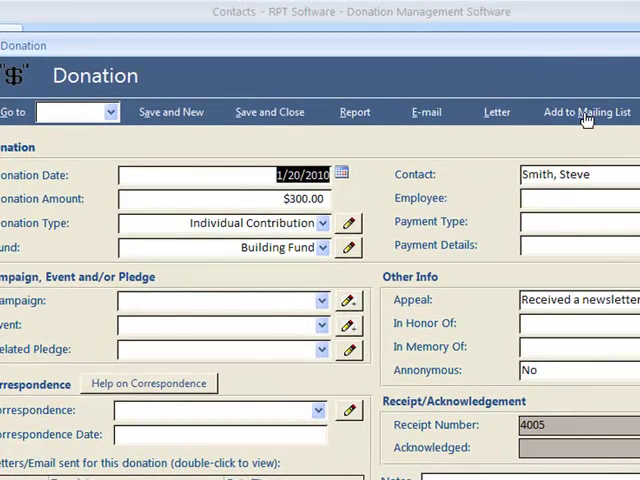
click(586, 112)
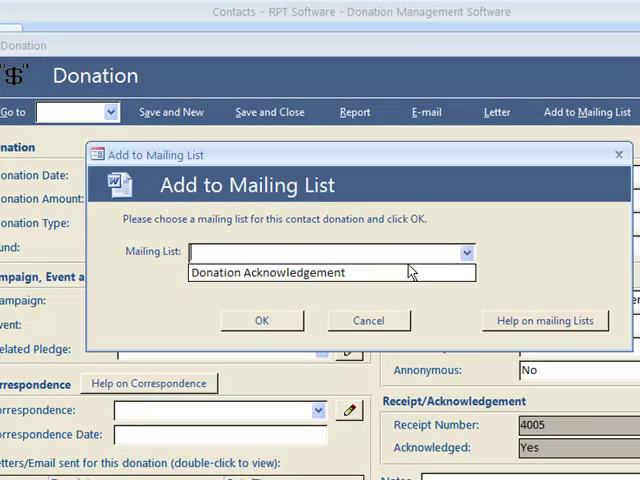
click(268, 272)
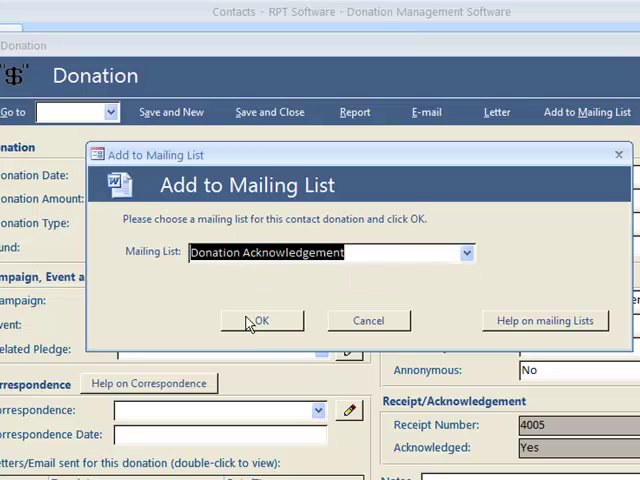
click(262, 320)
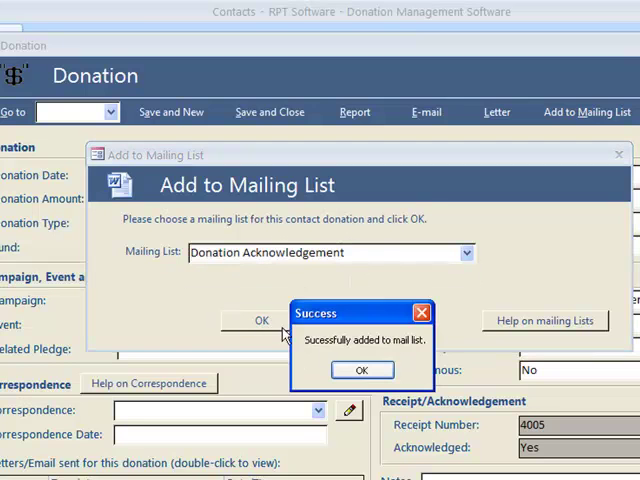
click(360, 368)
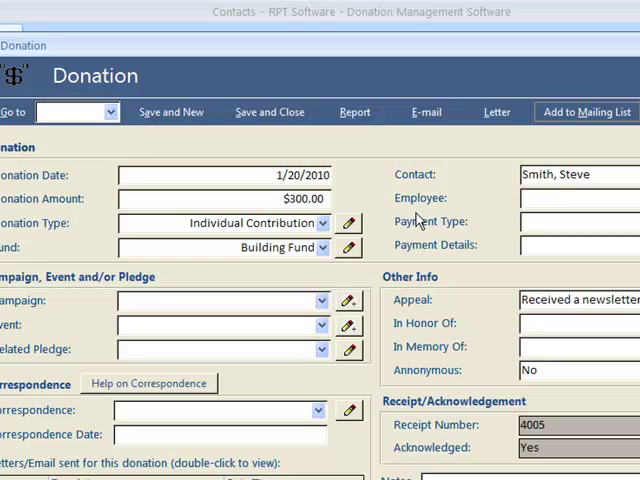
mouse_move(424, 246)
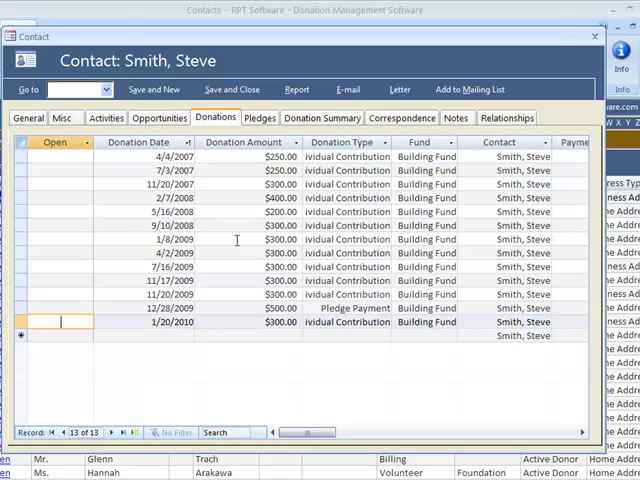
click(260, 116)
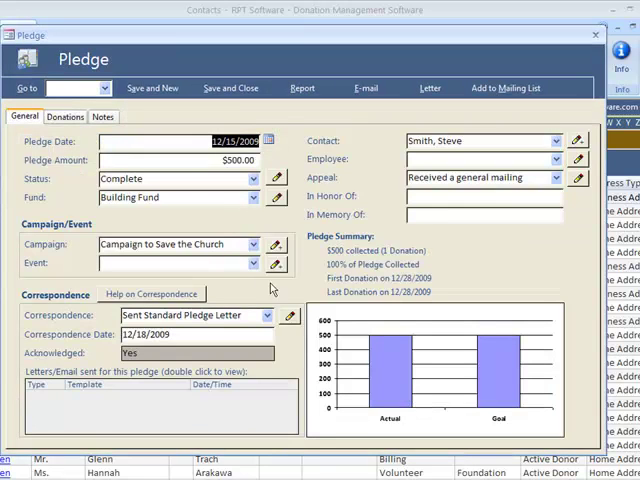
mouse_move(308, 316)
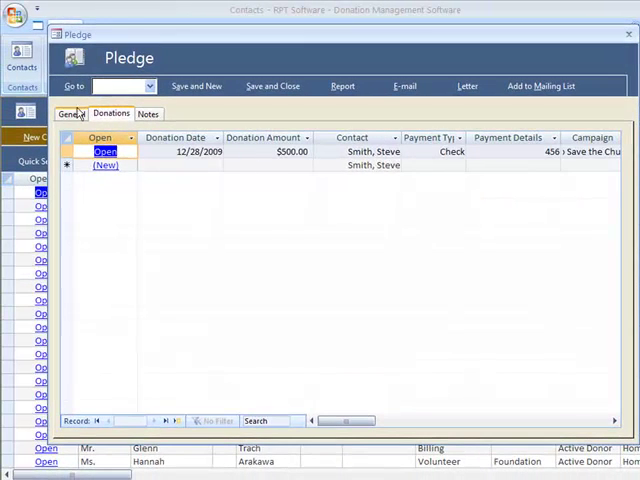
click(72, 112)
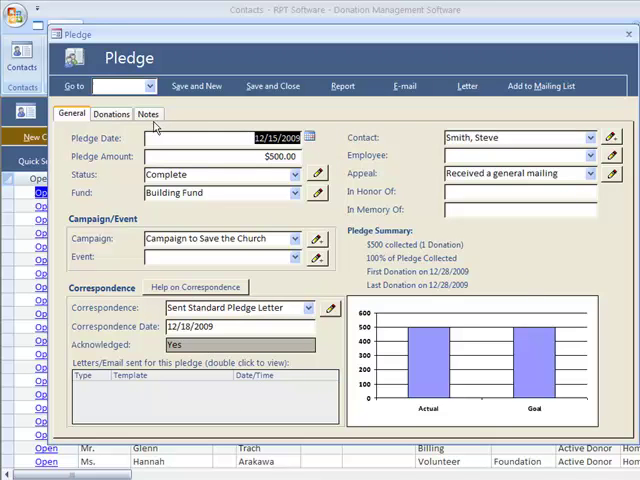
click(148, 112)
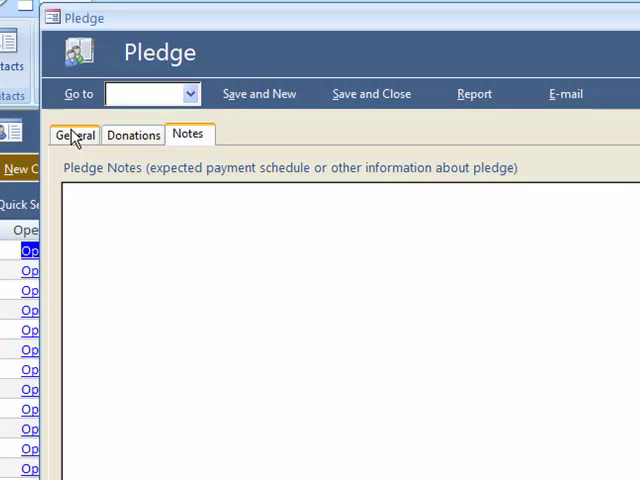
click(74, 134)
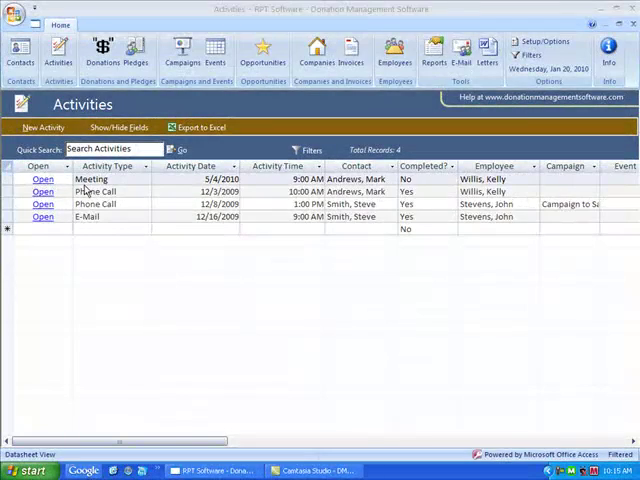
Open the 5/4/2010 Meeting activity and view its Activity Type options without changing them
click(42, 180)
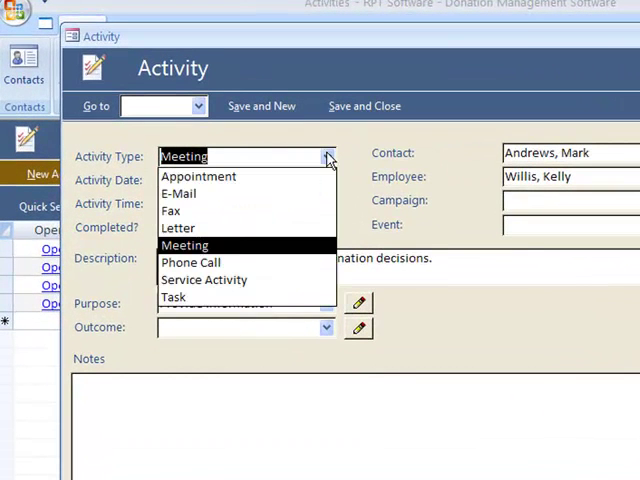
mouse_move(410, 176)
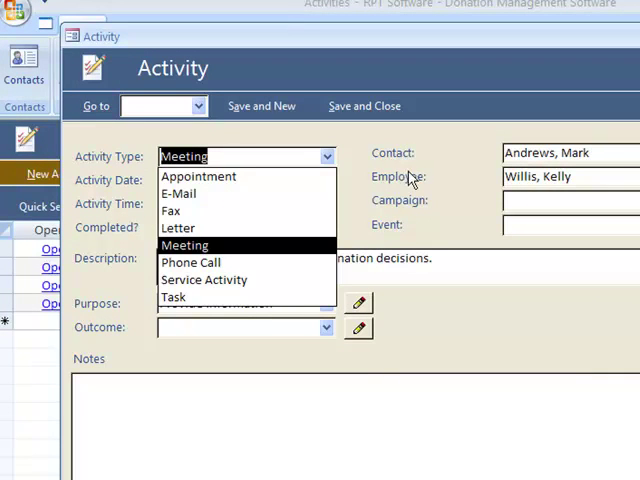
mouse_move(418, 182)
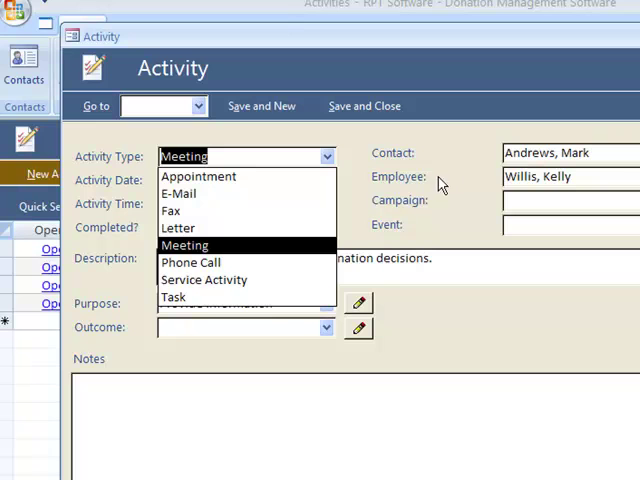
mouse_move(470, 210)
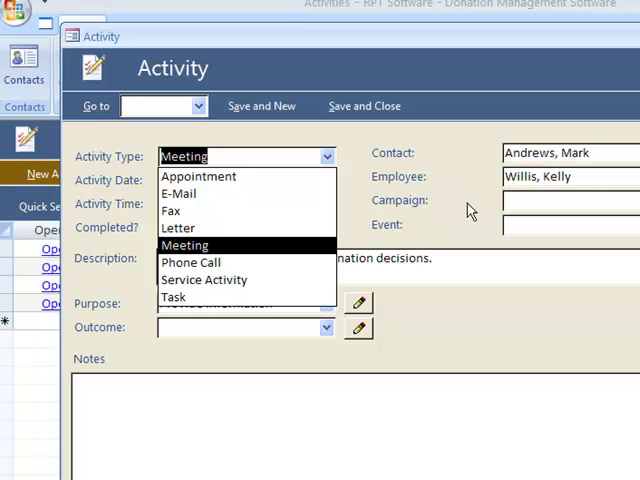
mouse_move(420, 210)
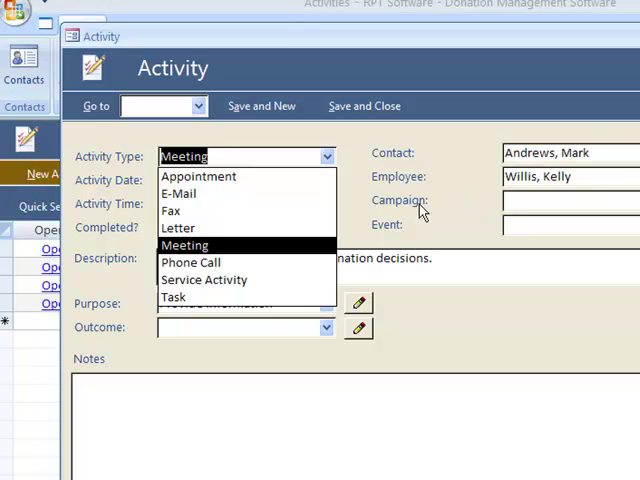
click(184, 244)
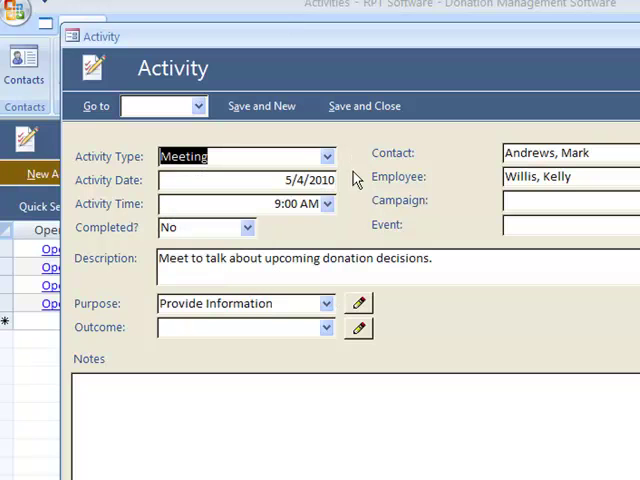
mouse_move(332, 310)
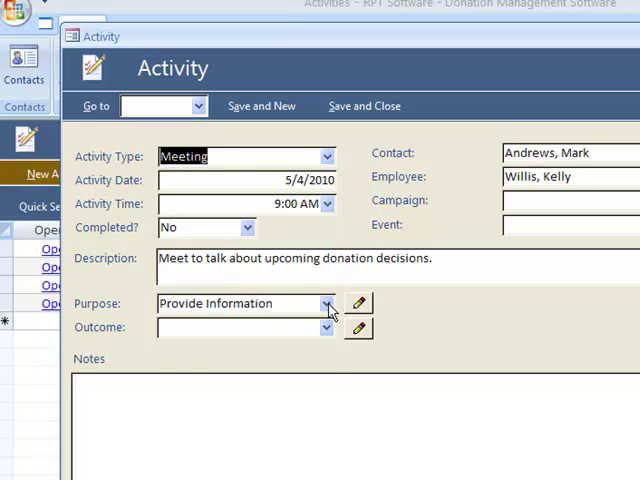